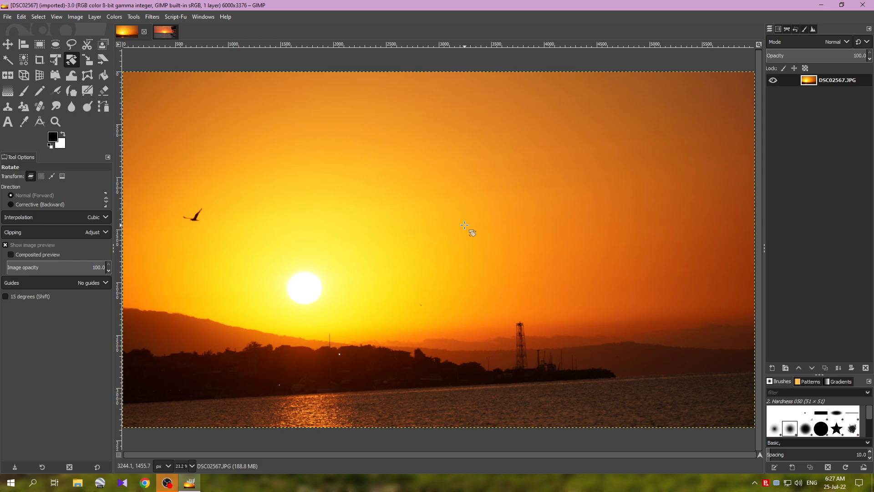
pyautogui.moveTo(733, 210)
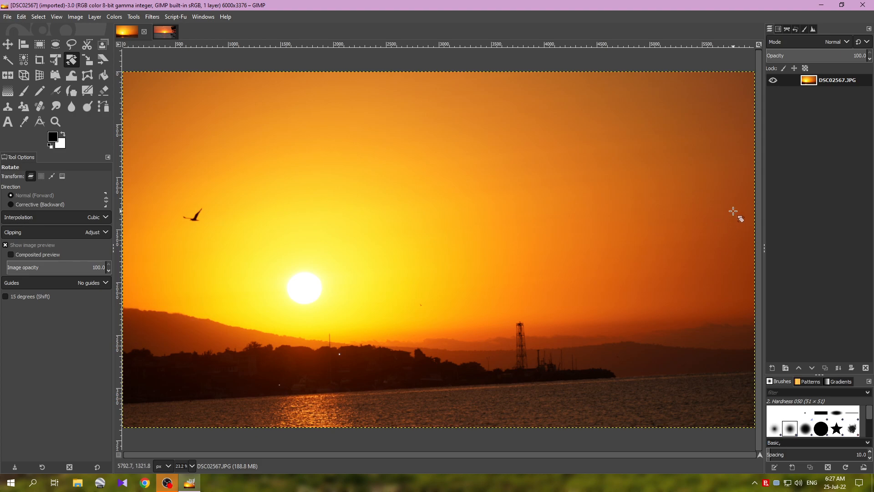
pyautogui.moveTo(724, 210)
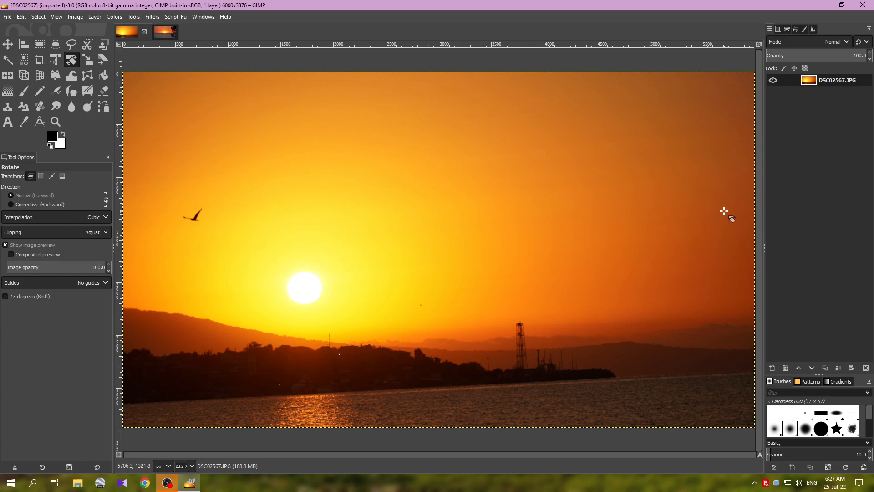
pyautogui.moveTo(702, 220)
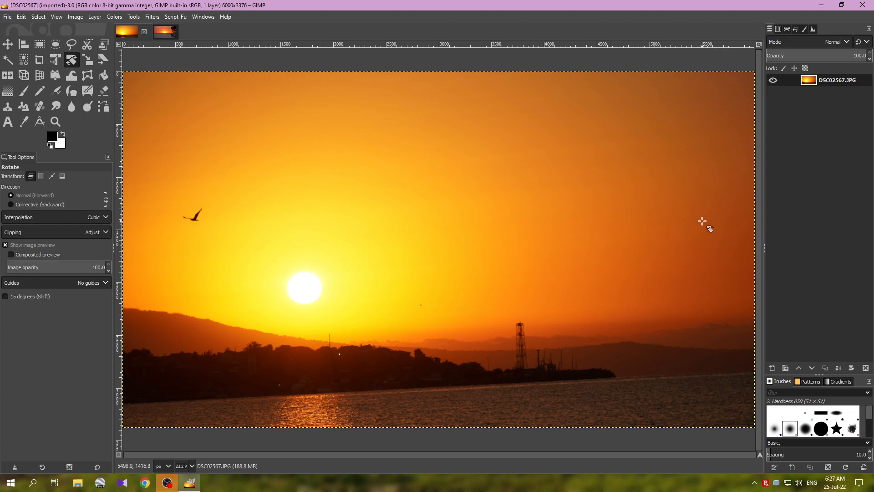
pyautogui.moveTo(703, 218)
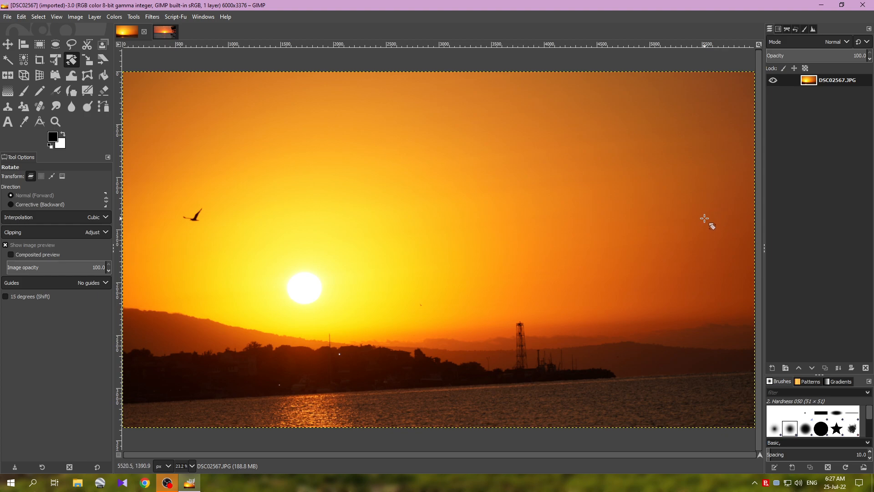
pyautogui.moveTo(568, 286)
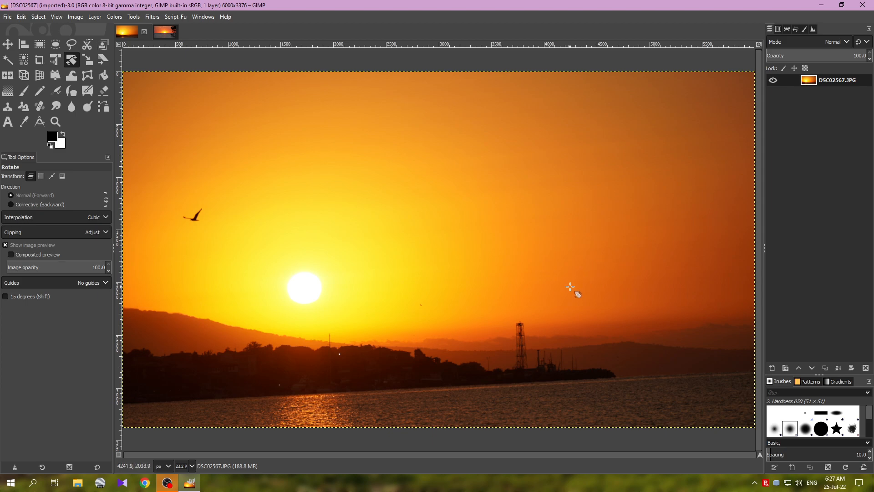
pyautogui.moveTo(616, 290)
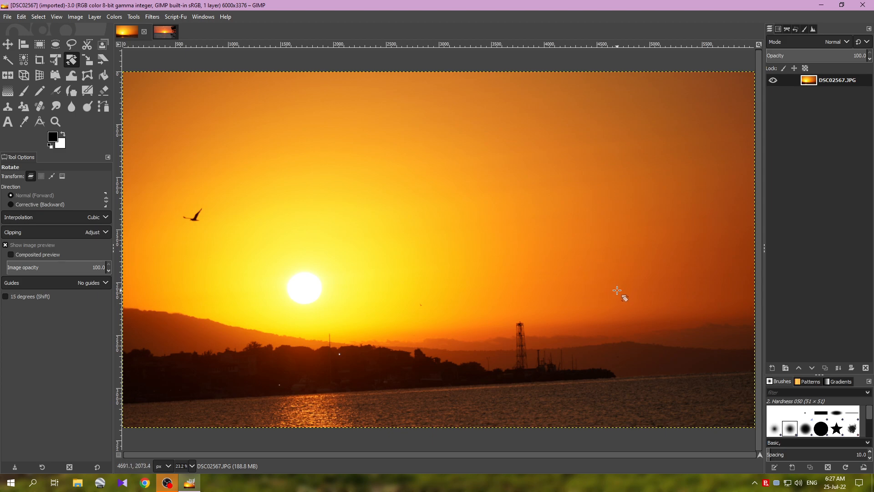
pyautogui.moveTo(513, 322)
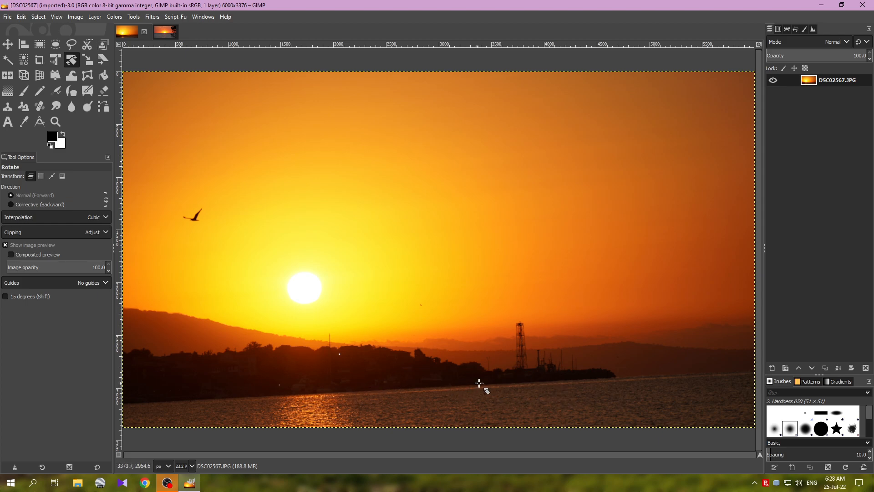
pyautogui.moveTo(322, 366)
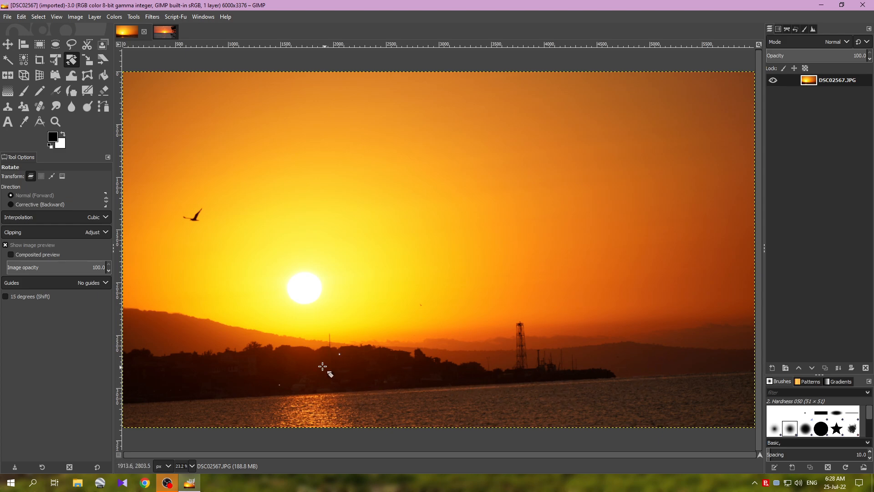
pyautogui.moveTo(371, 271)
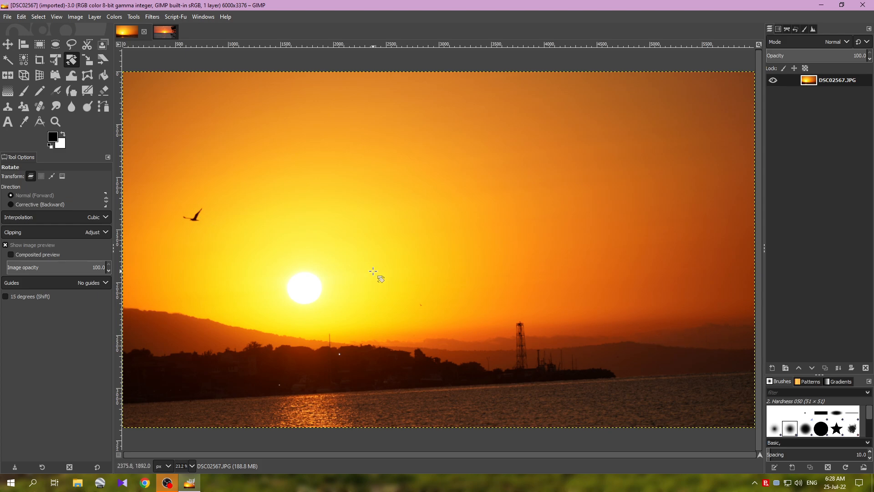
pyautogui.moveTo(638, 302)
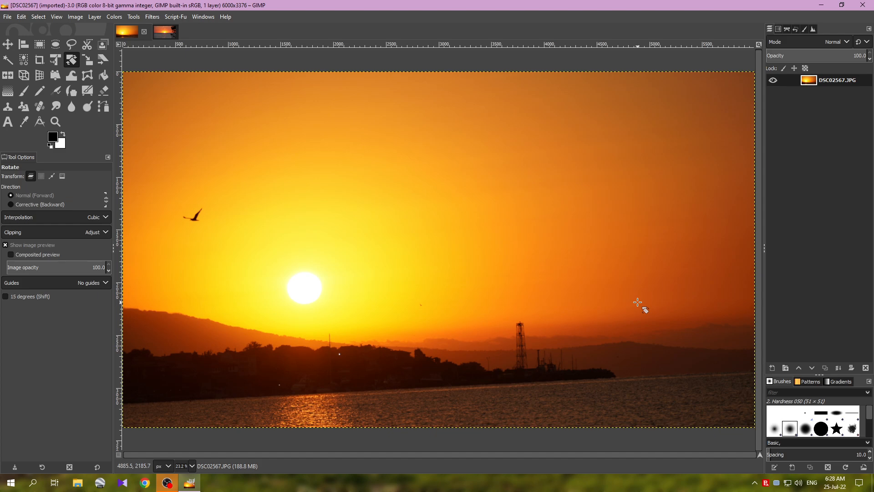
# Step: Switch to the DSC02781 sea sunset photo with tree silhouettes
pyautogui.click(163, 31)
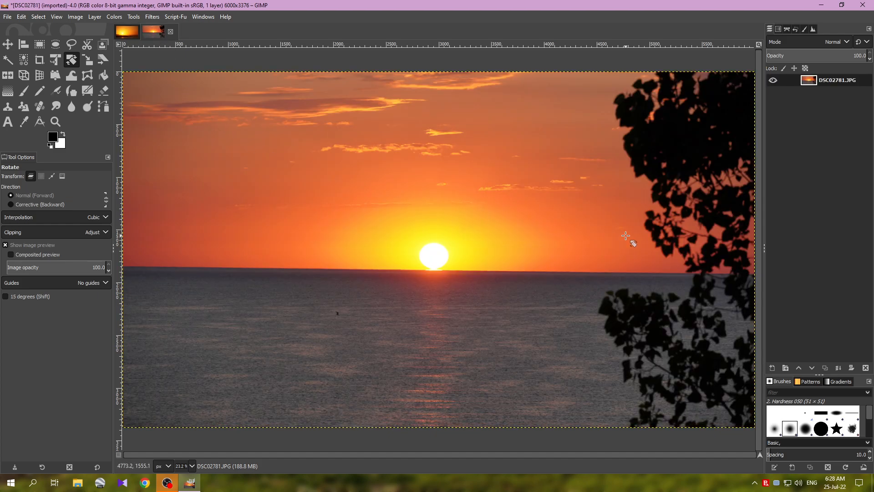
pyautogui.moveTo(511, 245)
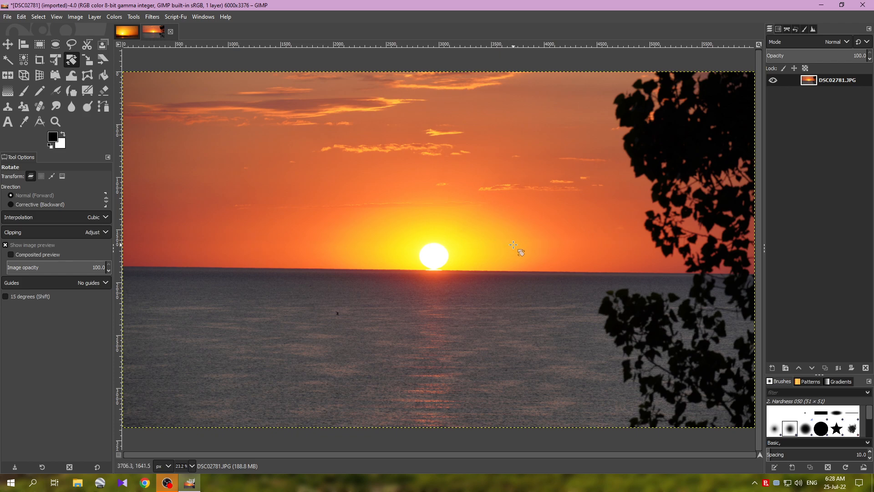
pyautogui.moveTo(548, 247)
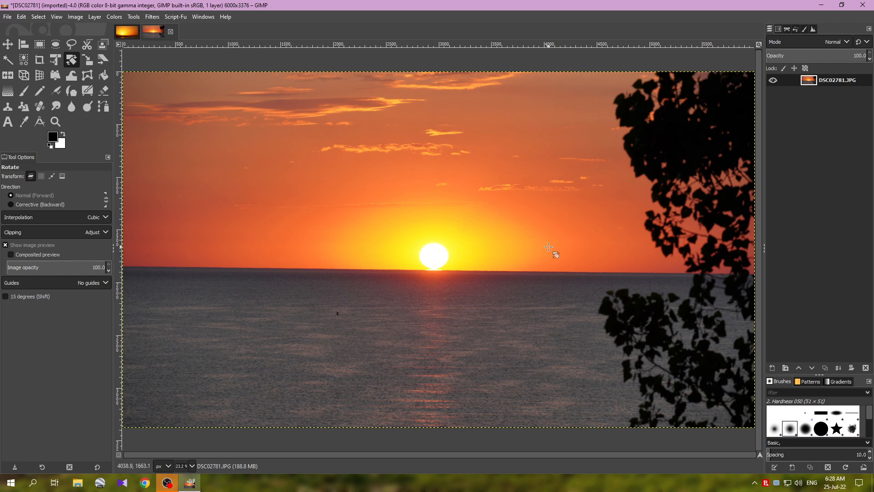
pyautogui.moveTo(730, 277)
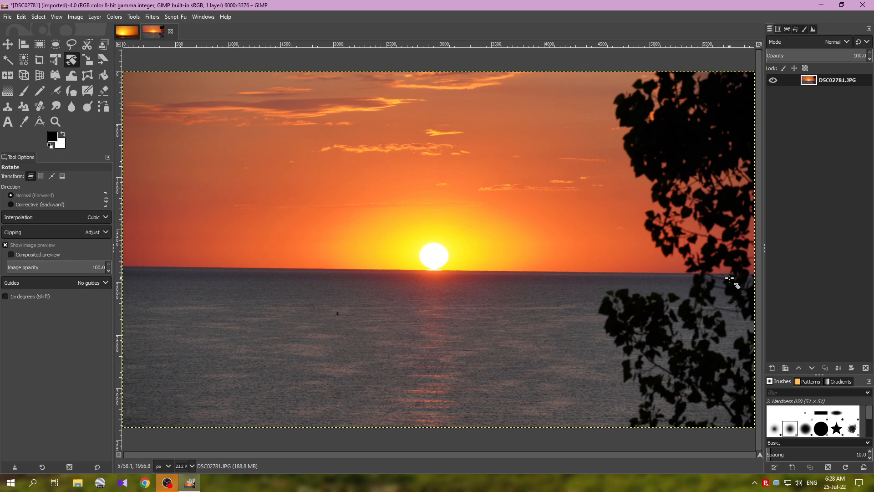
pyautogui.moveTo(613, 270)
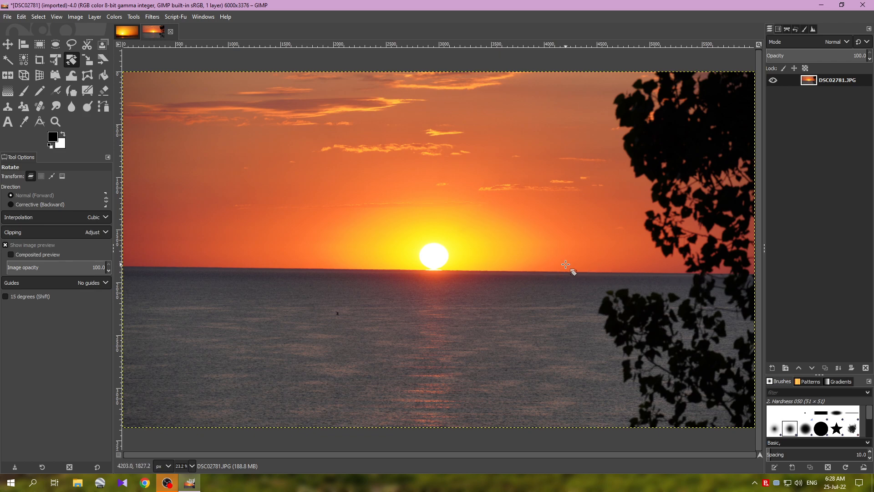
pyautogui.moveTo(556, 265)
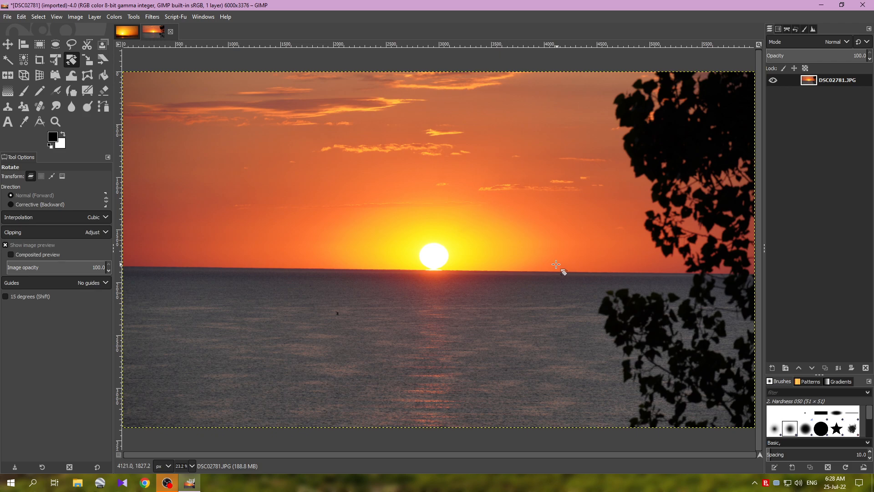
pyautogui.moveTo(552, 265)
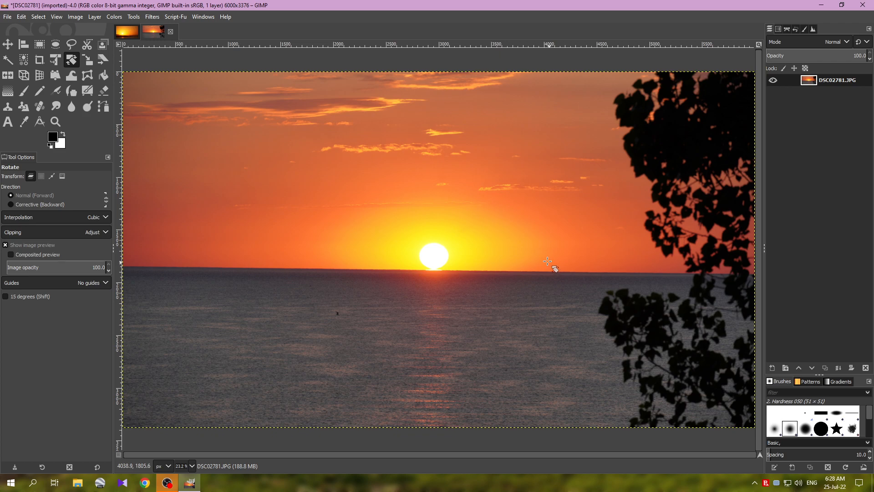
pyautogui.moveTo(454, 207)
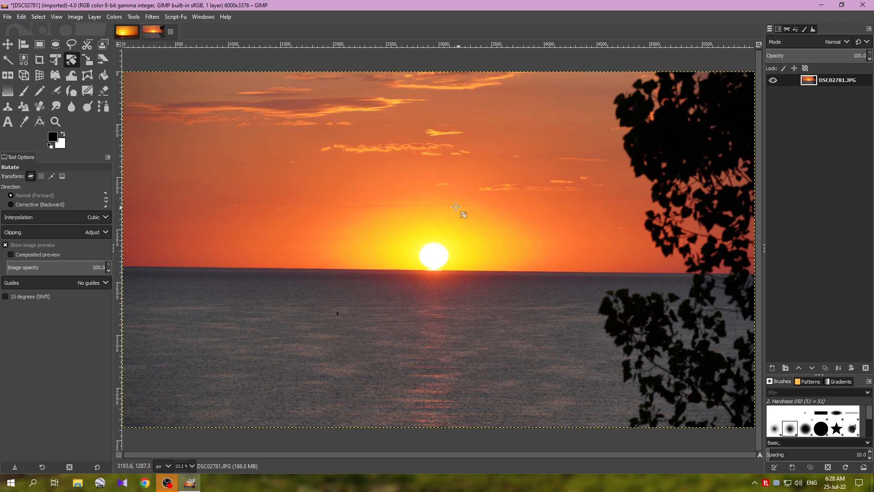
pyautogui.moveTo(165, 190)
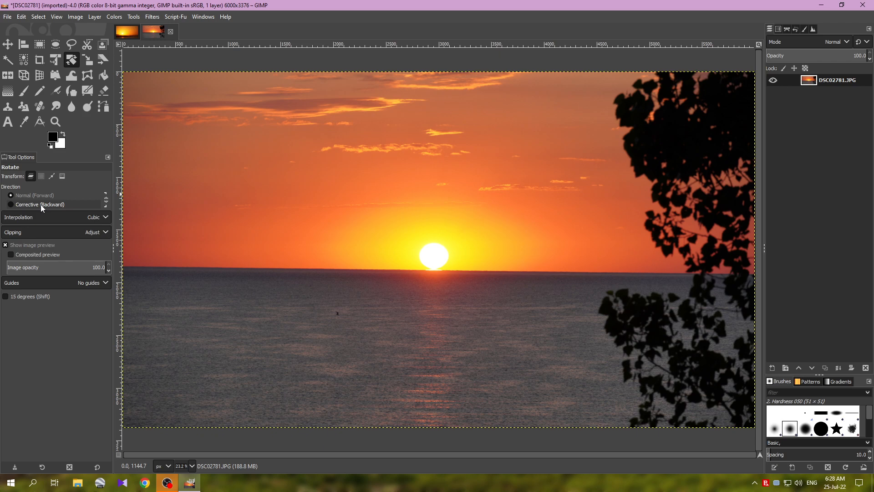
# Step: Set the Rotate tool to Corrective (Backward) direction with Crop to result clipping
pyautogui.click(11, 204)
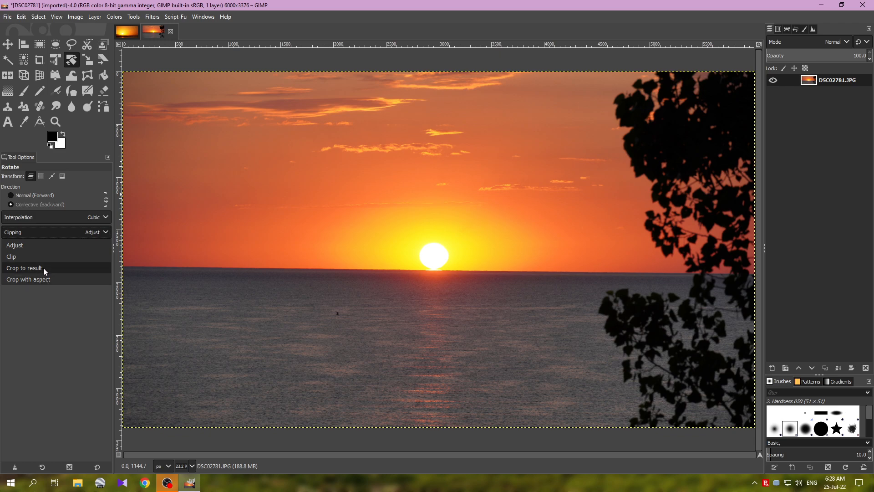
pyautogui.click(23, 268)
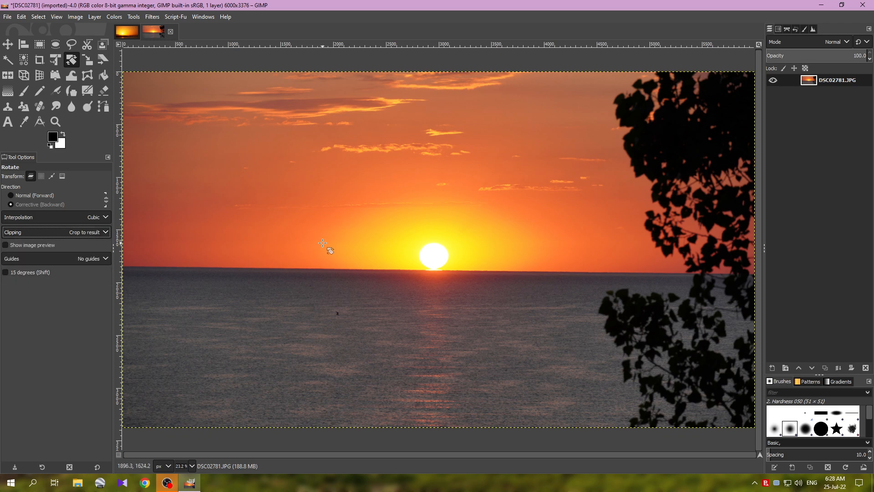
pyautogui.moveTo(452, 55)
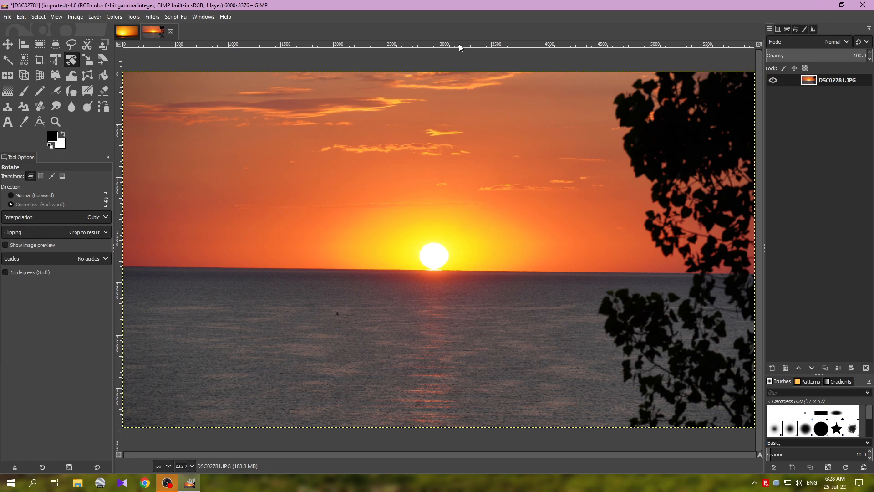
pyautogui.moveTo(418, 45)
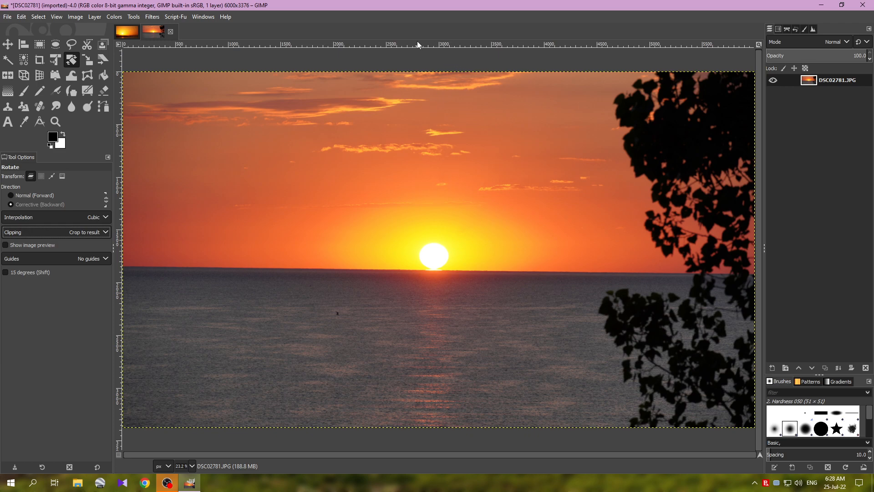
pyautogui.moveTo(419, 46)
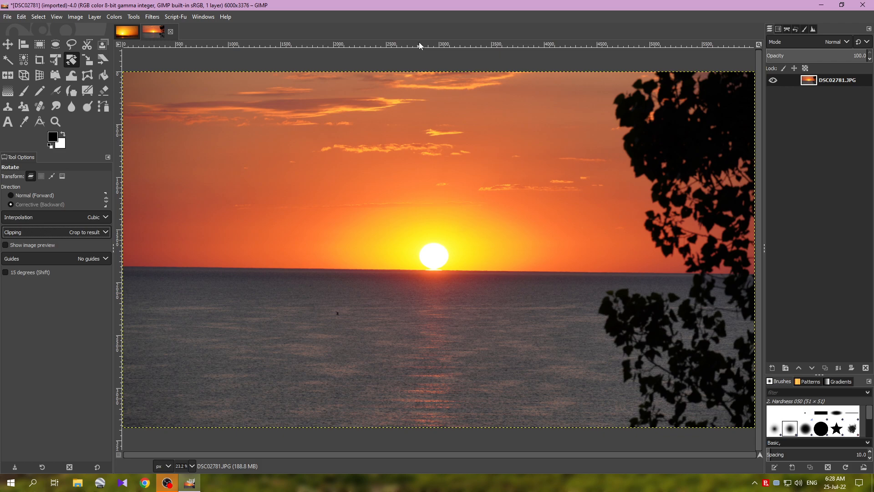
# Step: Drag a horizontal guide from the top ruler down onto the sea horizon
pyautogui.moveTo(423, 47); pyautogui.dragTo(423, 262)
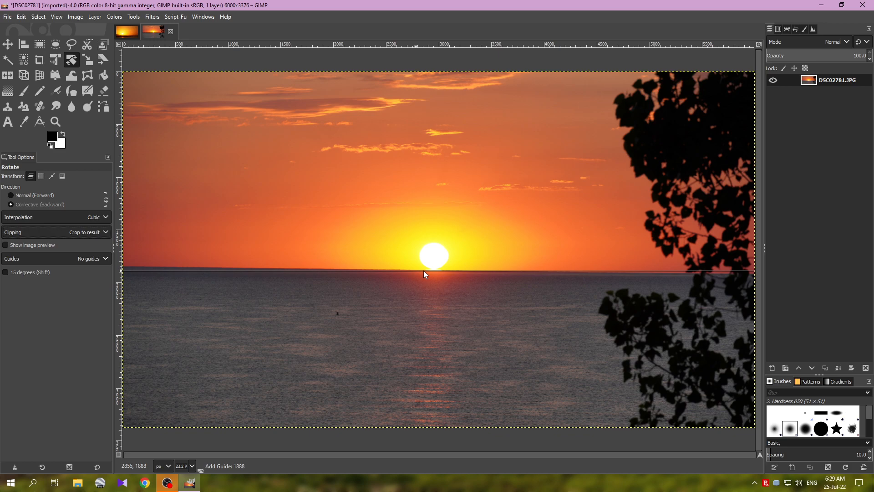
pyautogui.moveTo(427, 274)
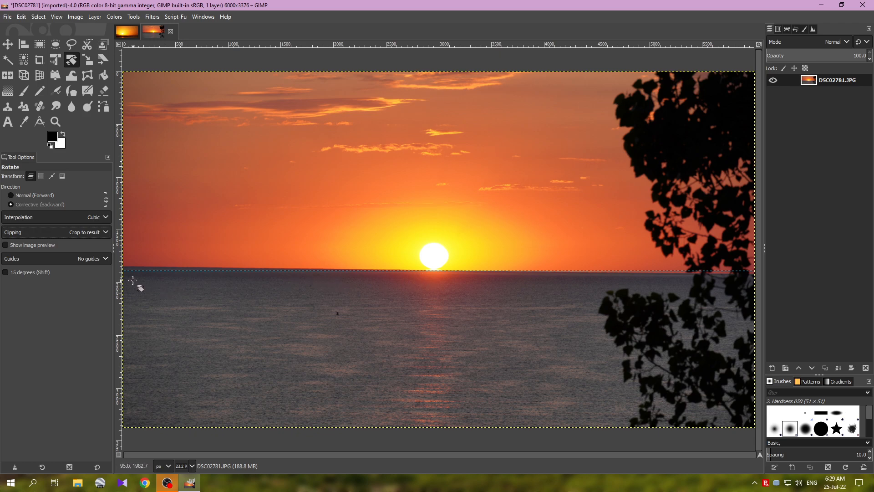
pyautogui.moveTo(127, 270)
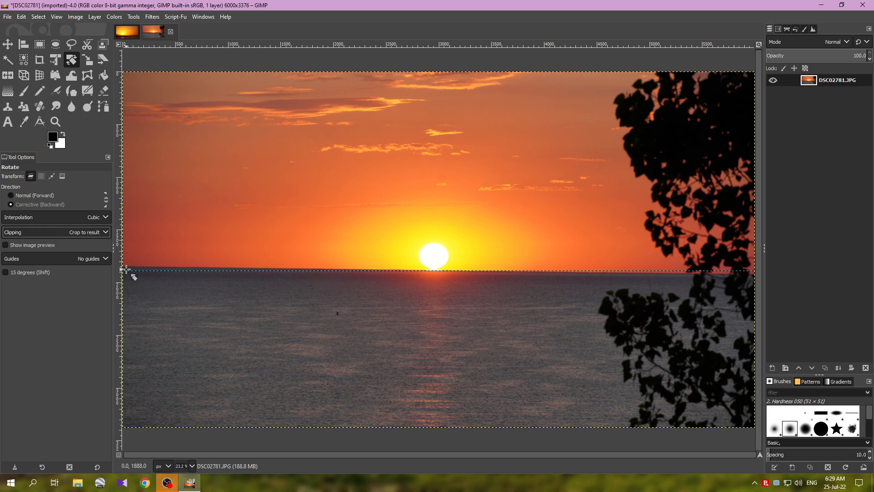
pyautogui.moveTo(745, 273)
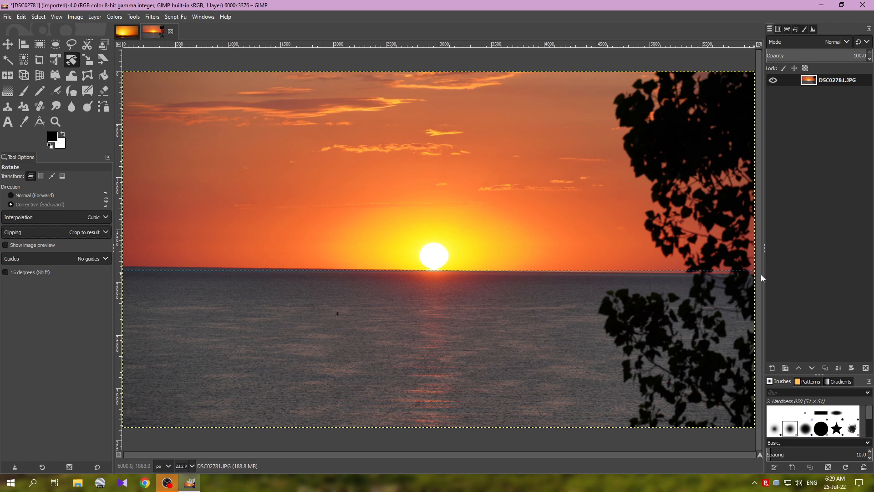
pyautogui.moveTo(129, 271)
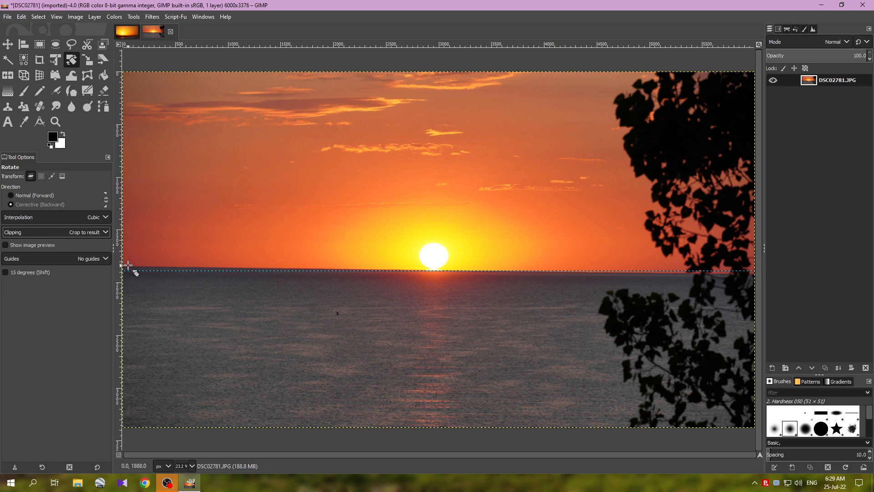
pyautogui.moveTo(398, 290)
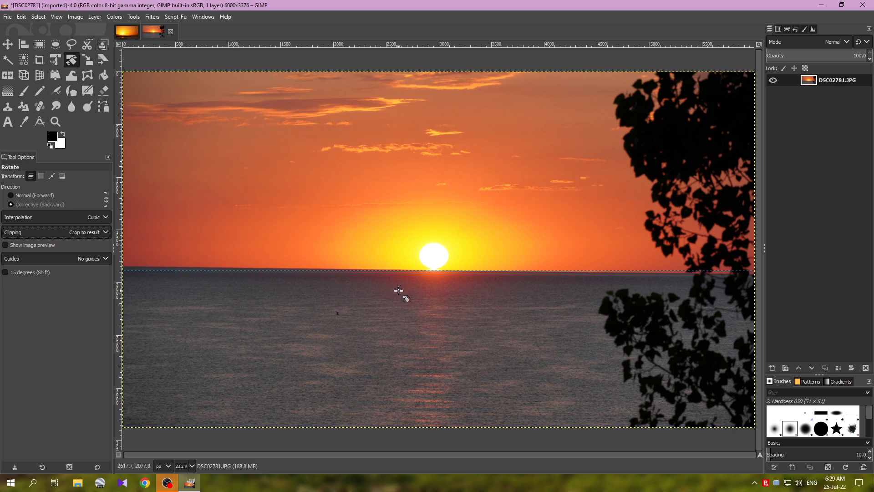
pyautogui.moveTo(393, 278)
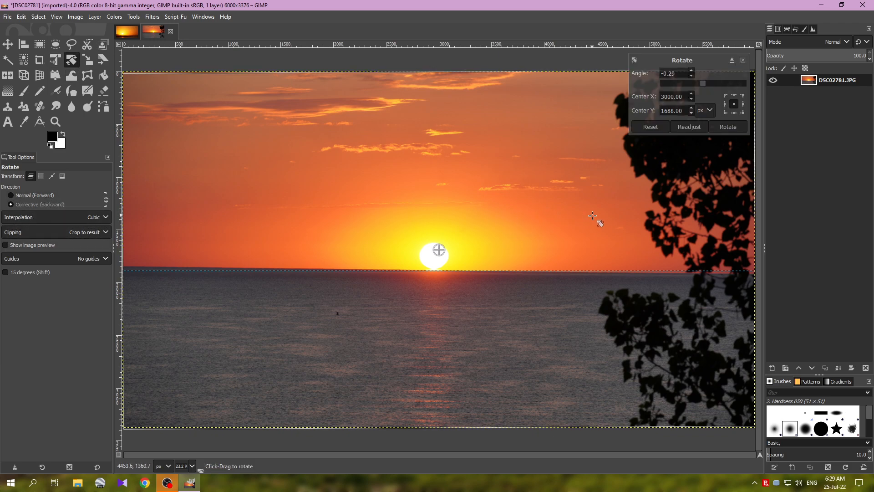
pyautogui.moveTo(611, 224)
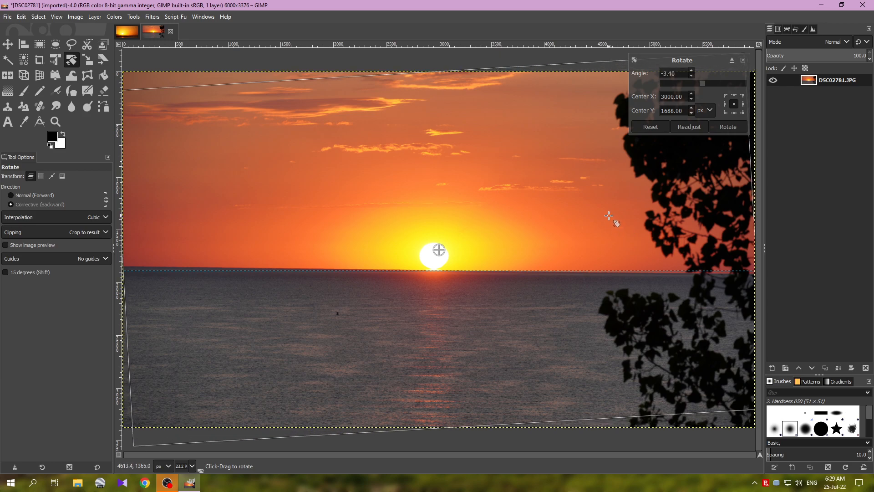
# Step: Drag with the Rotate tool to test tilts, ending near -1.36 degrees
pyautogui.moveTo(609, 216); pyautogui.dragTo(613, 230)
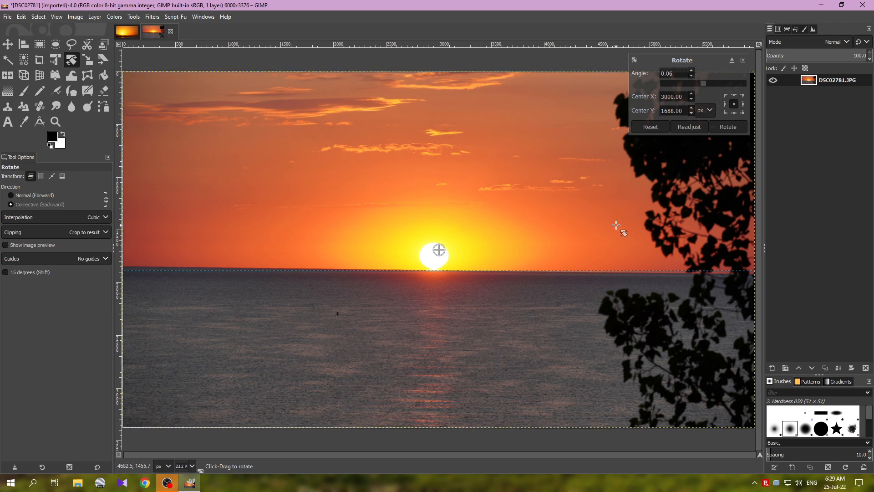
pyautogui.moveTo(616, 226); pyautogui.dragTo(618, 220)
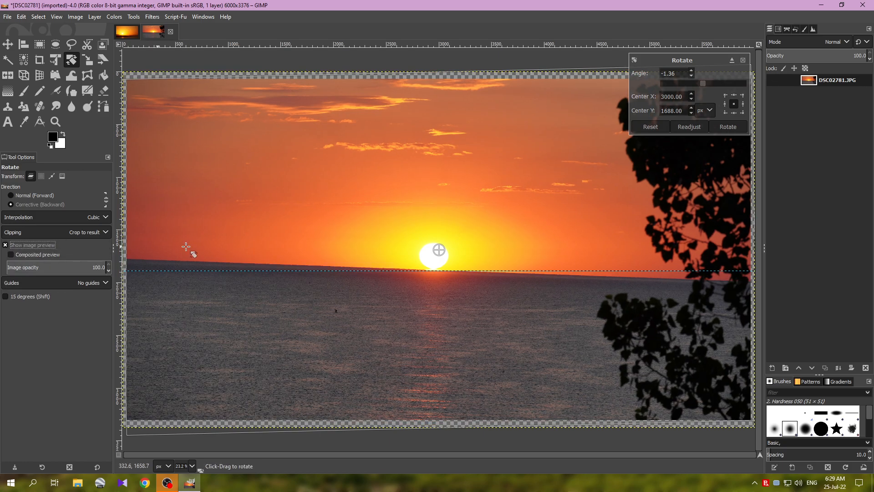
# Step: Drag the rotation to about 0.76 degrees, aligning the horizon with the guide
pyautogui.moveTo(187, 249); pyautogui.dragTo(500, 213)
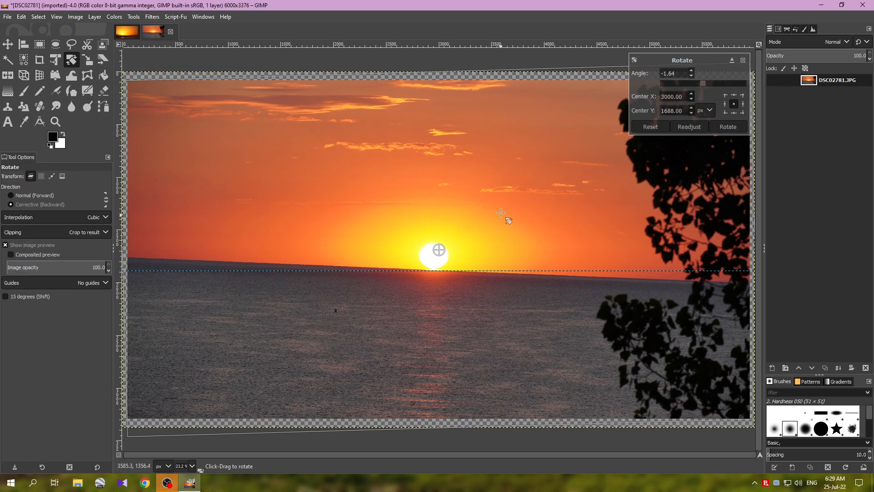
pyautogui.moveTo(500, 211); pyautogui.dragTo(500, 221)
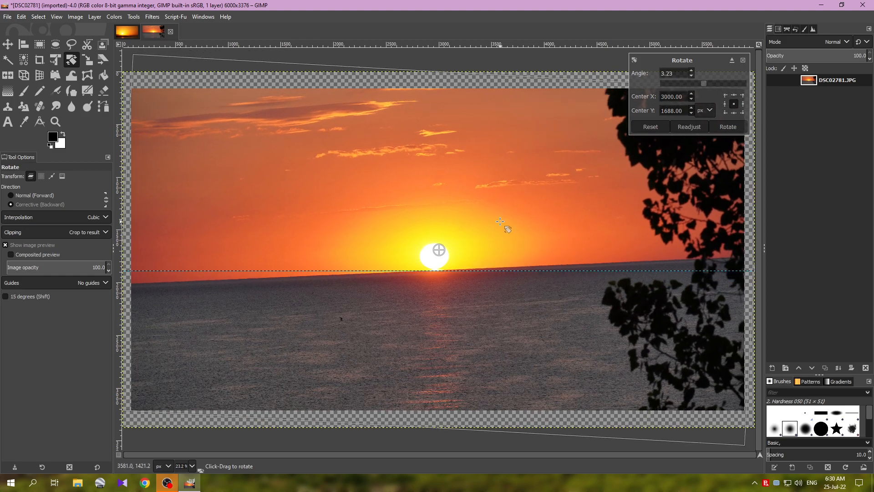
pyautogui.moveTo(504, 229); pyautogui.dragTo(504, 224)
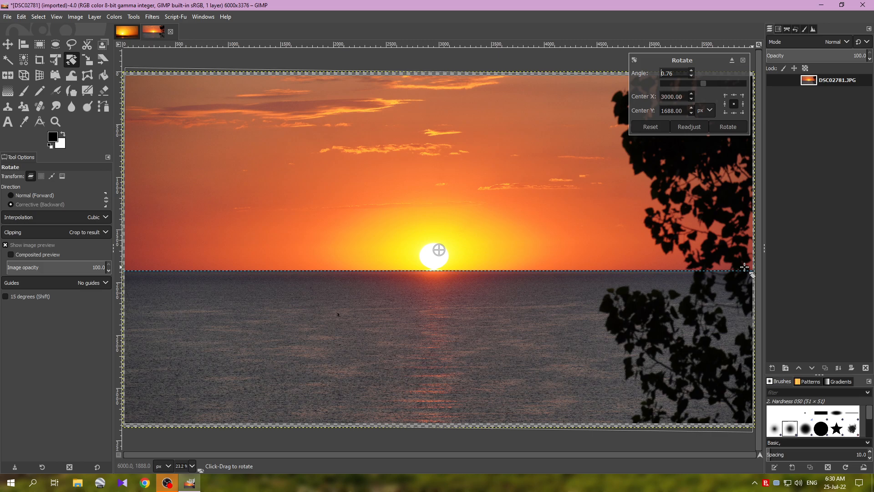
pyautogui.moveTo(142, 271)
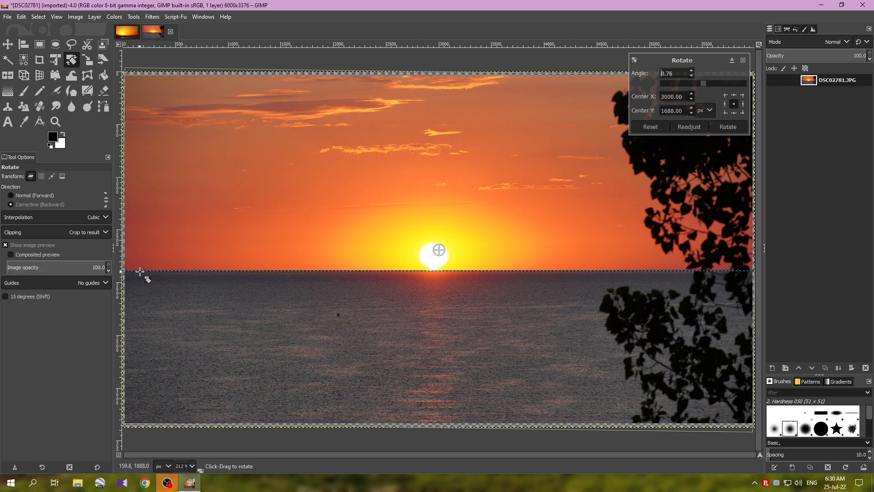
pyautogui.moveTo(503, 266)
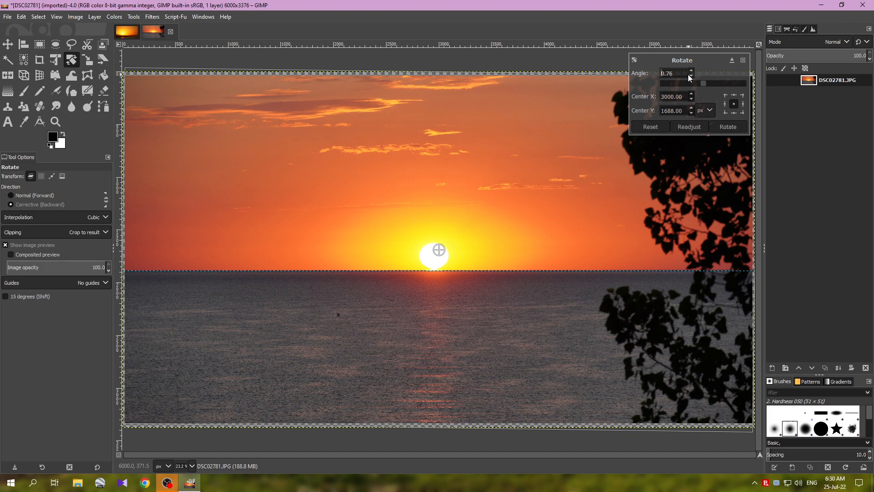
# Step: Enter 0.72 in the Rotate dialog's Angle field
pyautogui.click(691, 76)
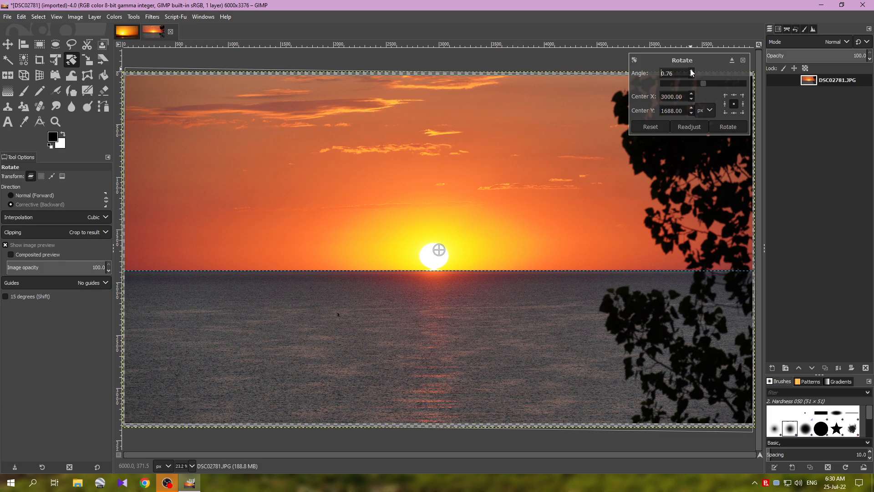
pyautogui.click(691, 76)
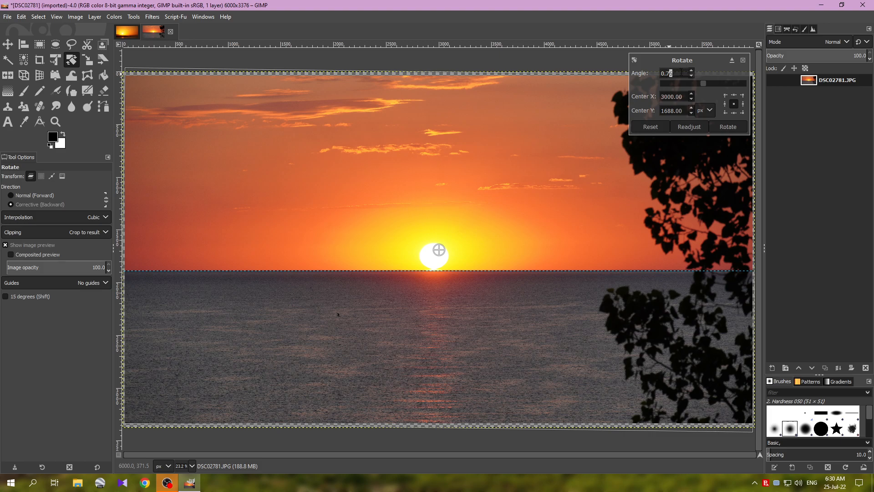
pyautogui.write('0.72')
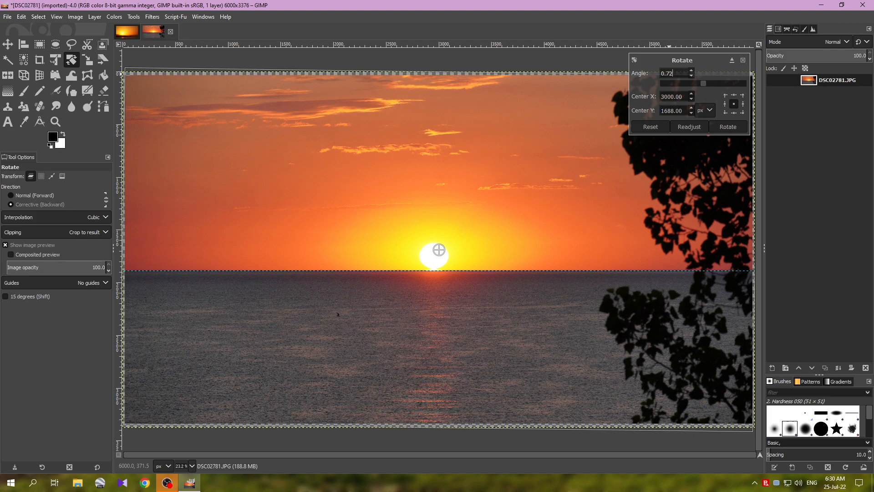
pyautogui.moveTo(735, 137)
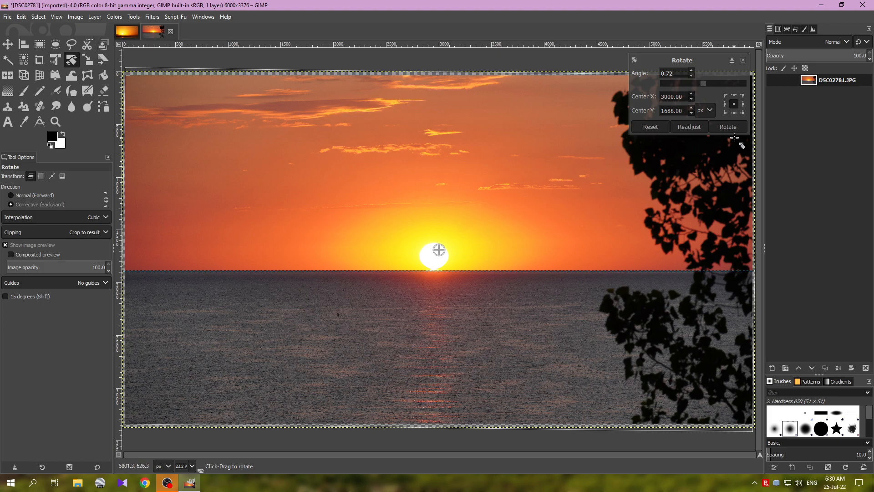
# Step: Apply the 0.72-degree rotation and fit the canvas to layers, giving 5958×3302
pyautogui.click(728, 126)
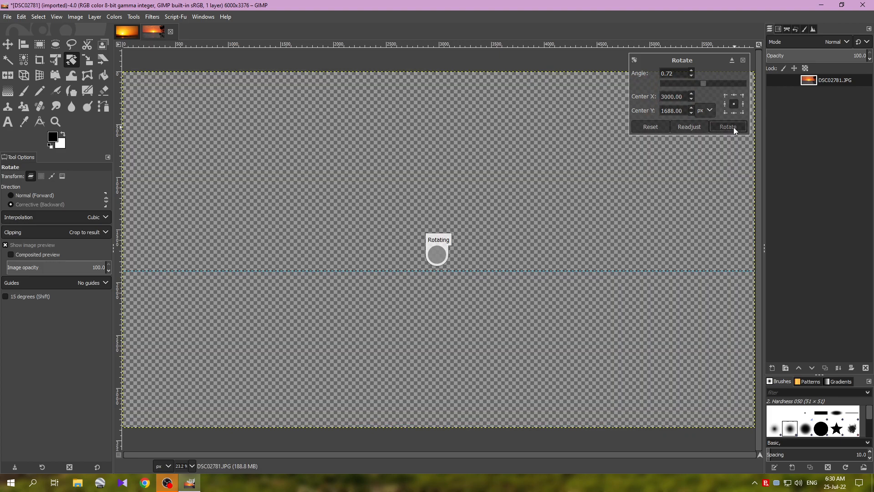
pyautogui.click(728, 127)
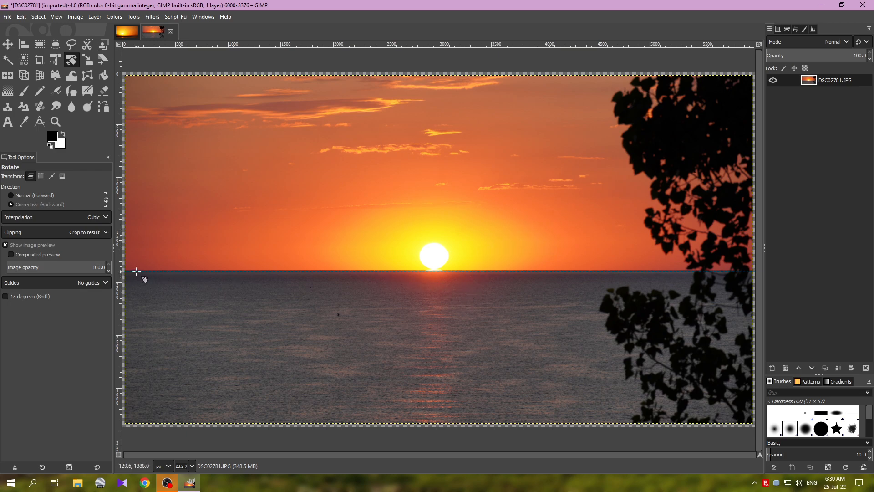
pyautogui.moveTo(162, 73)
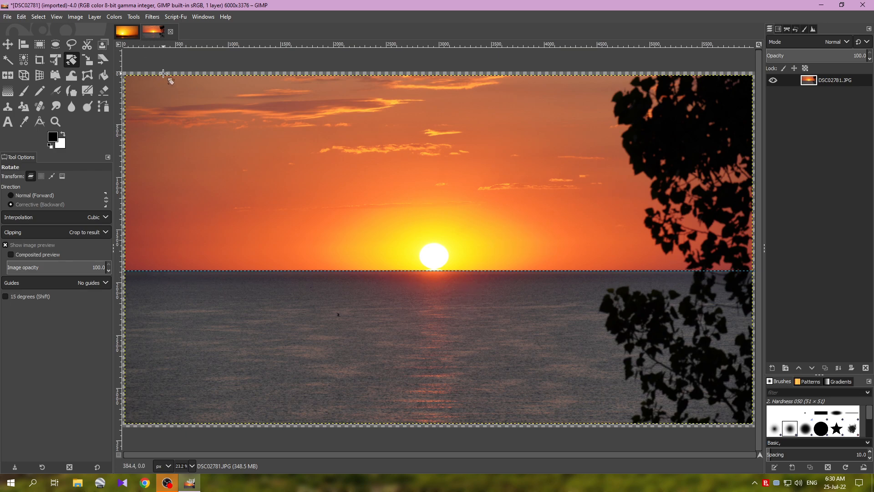
pyautogui.moveTo(739, 71)
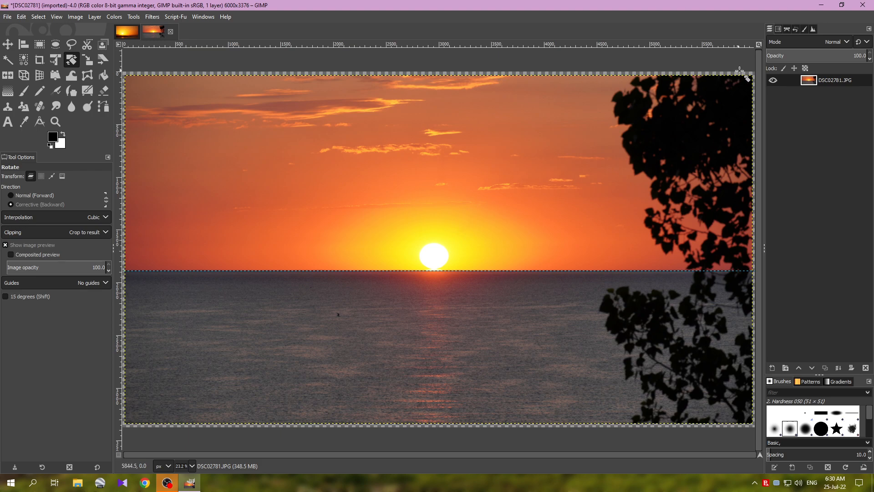
pyautogui.click(75, 17)
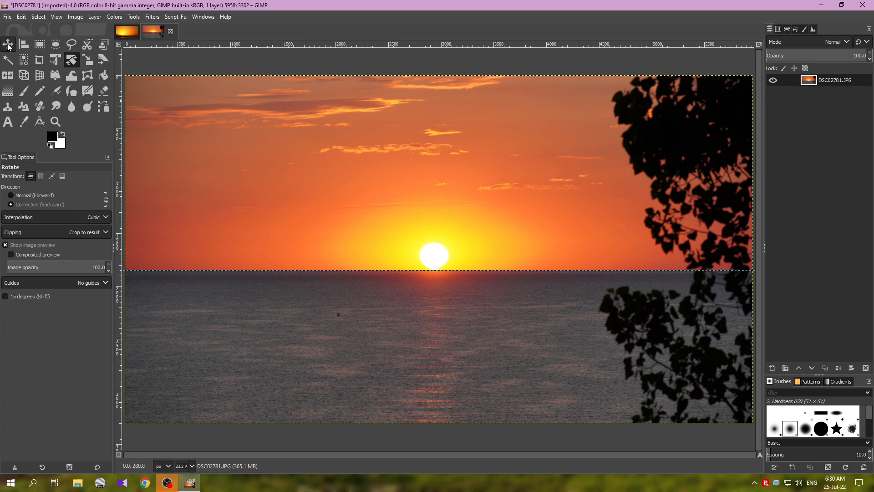
# Step: Drag the horizon guide back onto the ruler with the Move tool
pyautogui.click(8, 44)
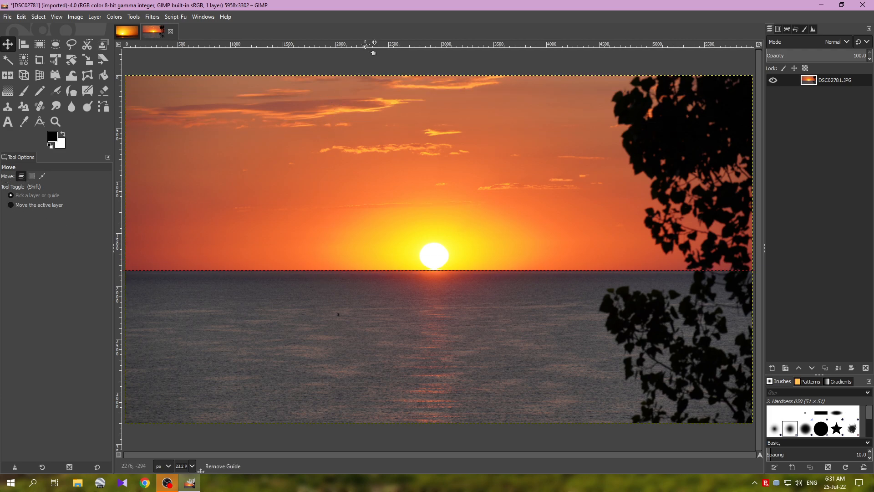
pyautogui.moveTo(365, 52); pyautogui.dragTo(393, 78)
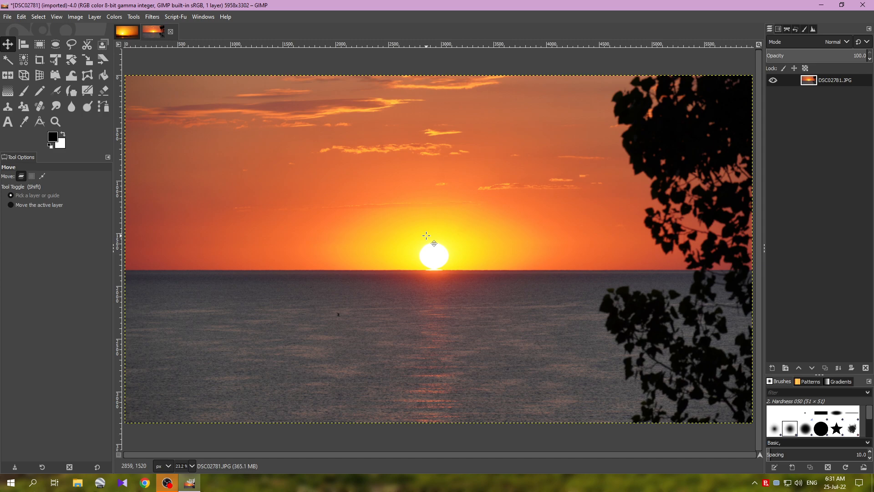
pyautogui.moveTo(447, 337)
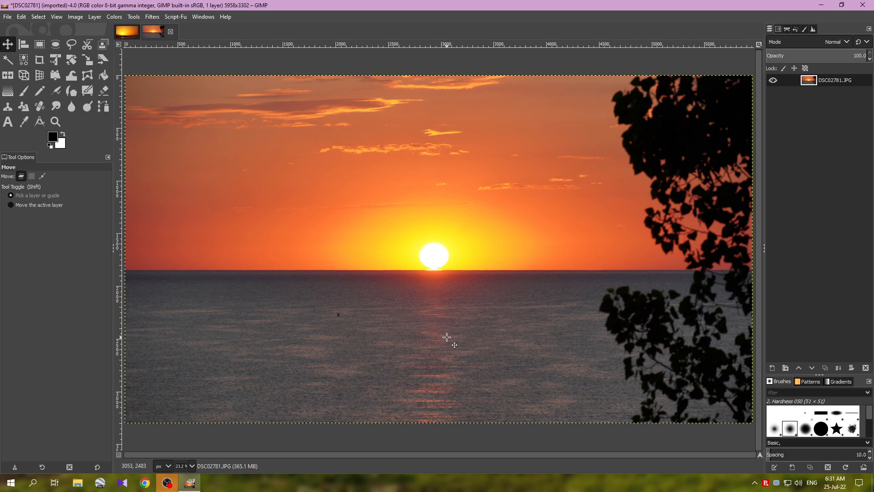